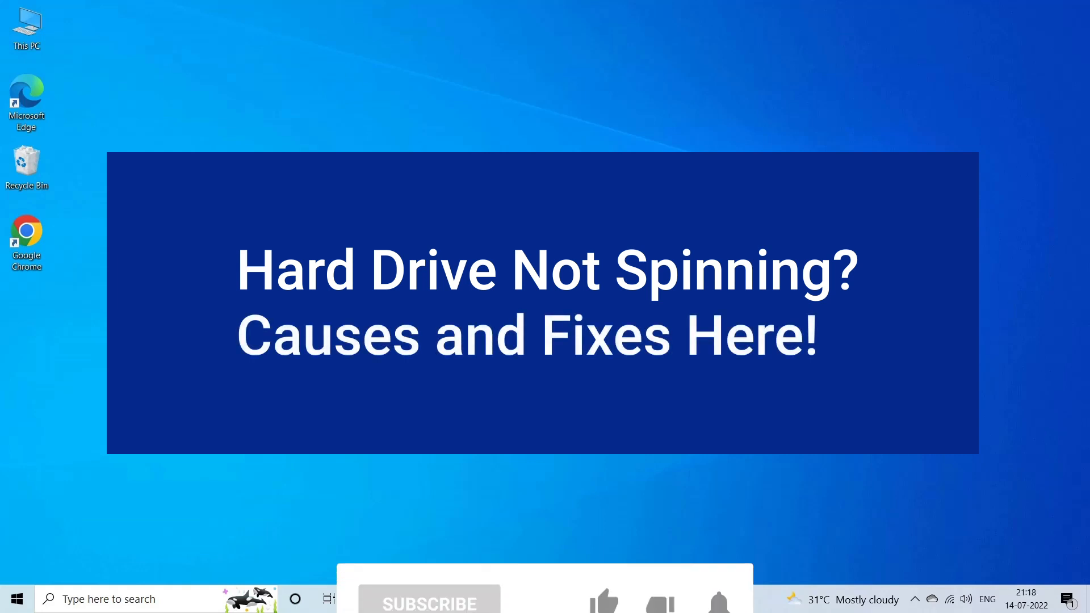
# - Advance the slideshow to the PhoenixBIOS Setup Utility Main page screenshot
pyautogui.click(429, 534)
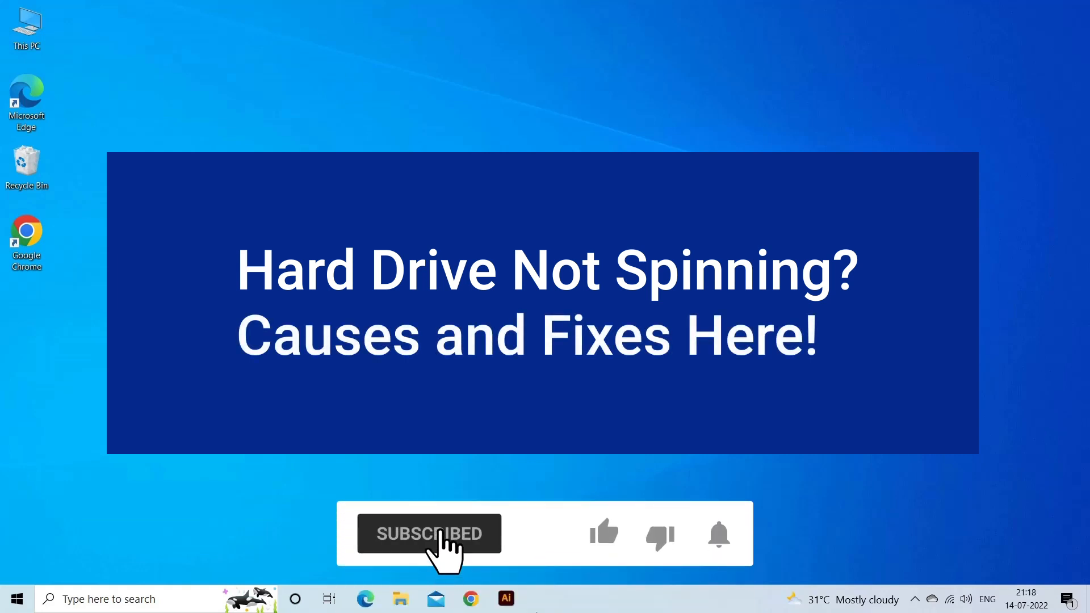
pyautogui.click(605, 533)
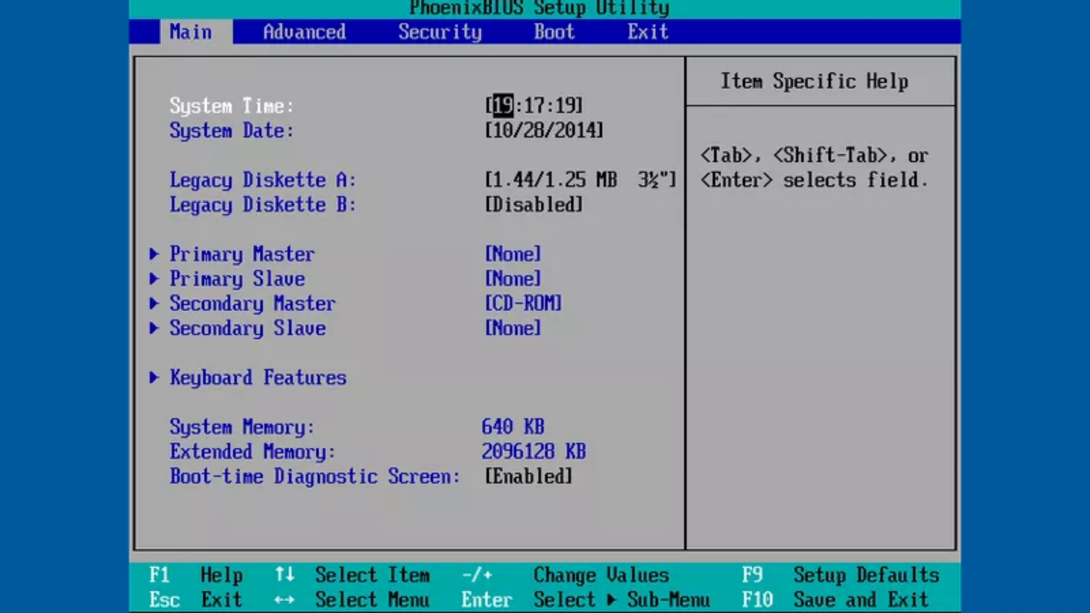
# - Move past the InsydeH2O Load Setup Defaults confirmation to Stellar's Select What To Recover screen
pyautogui.click(555, 32)
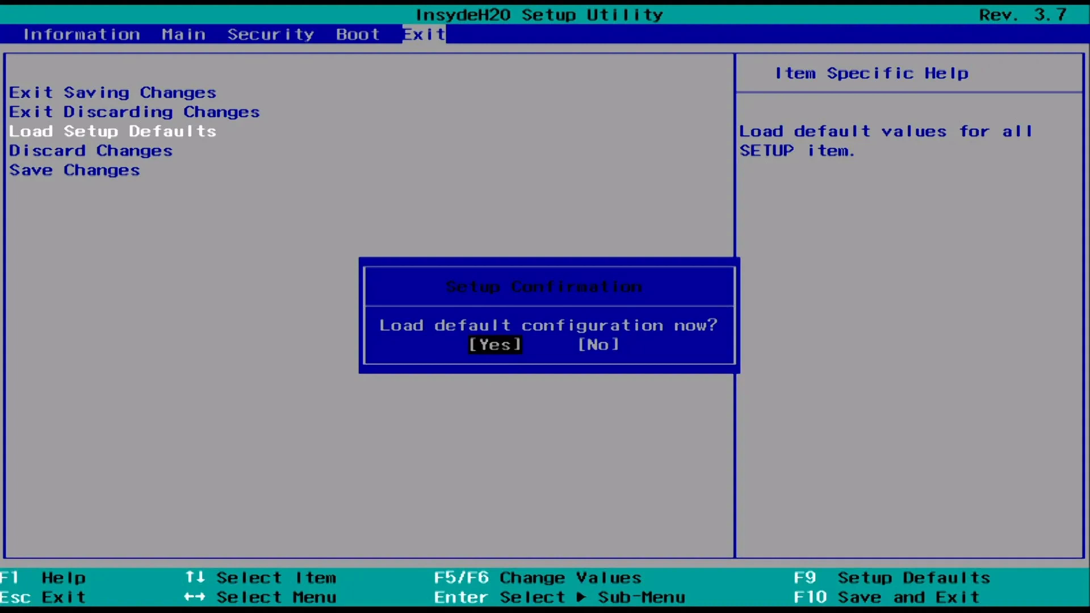
pyautogui.click(495, 345)
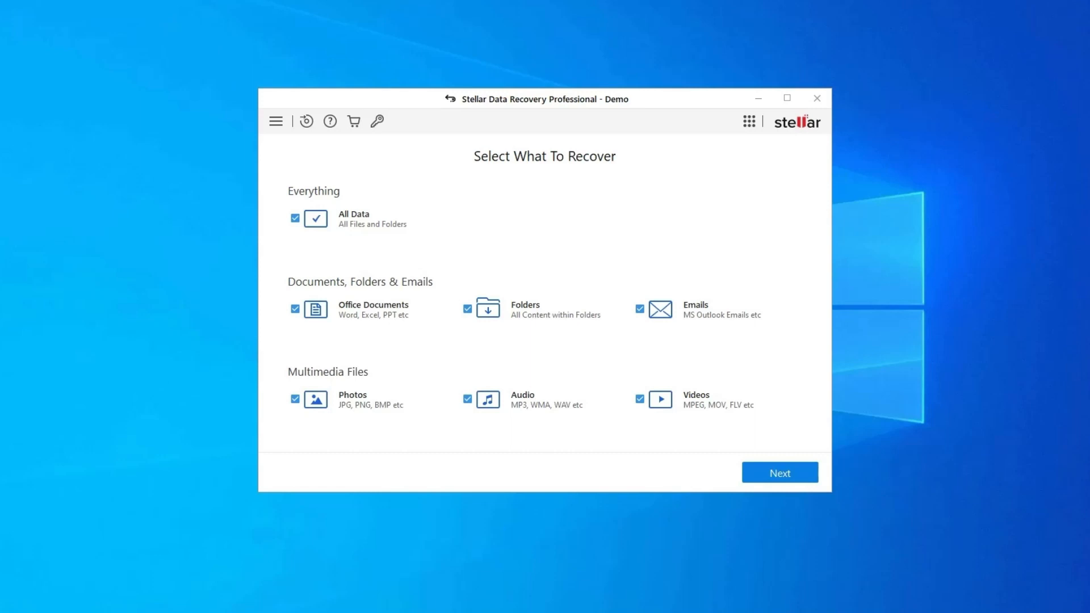
# - Keep All Data selected, tick Local Disk (H:) and start a standard scan without Deep Scan
pyautogui.click(780, 472)
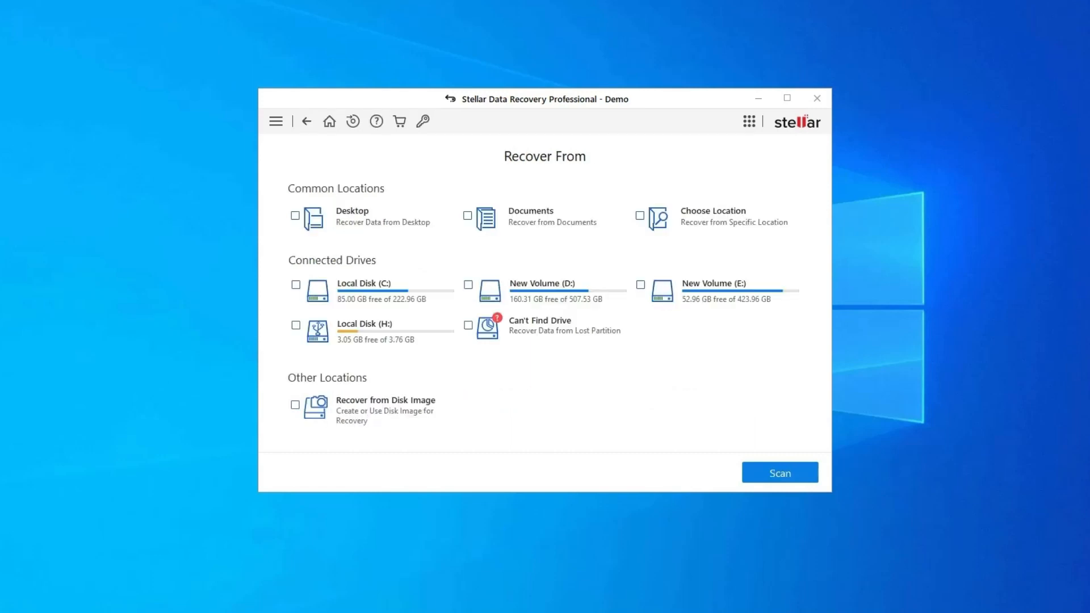
pyautogui.click(295, 325)
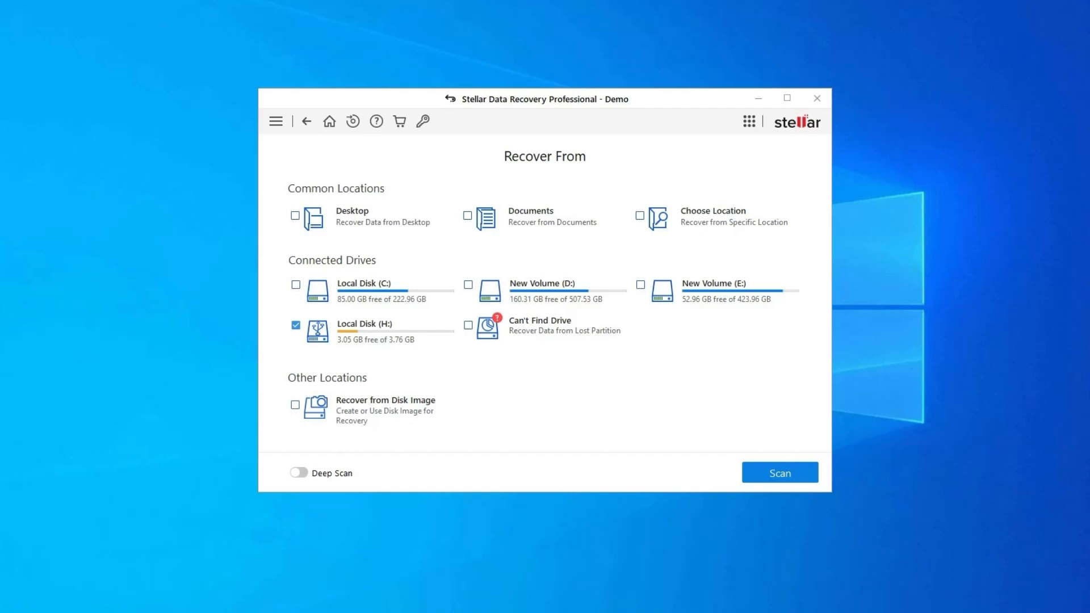
pyautogui.click(295, 324)
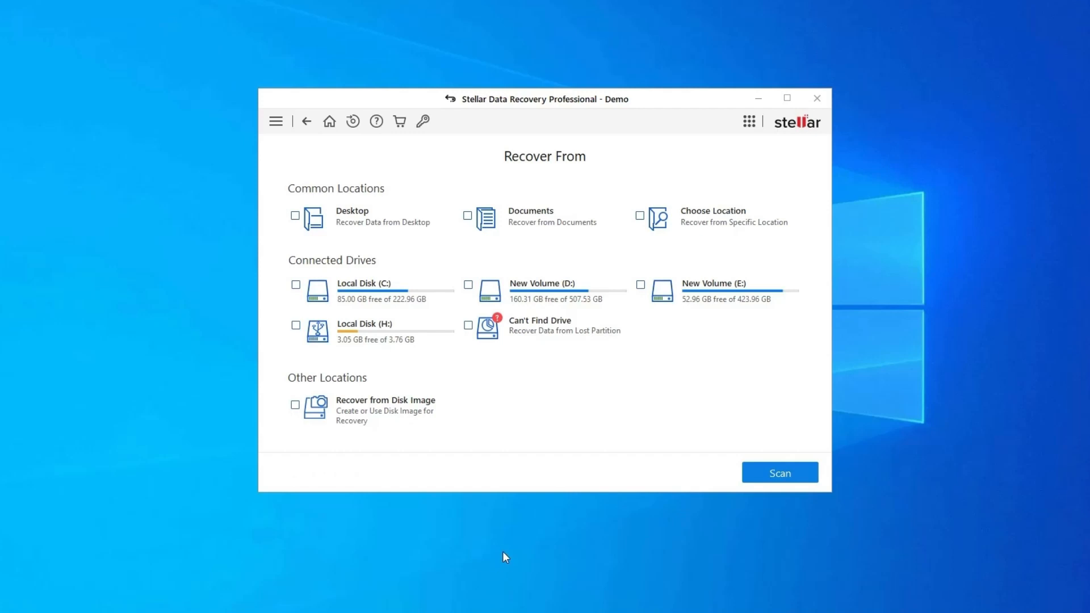
pyautogui.moveTo(931, 365)
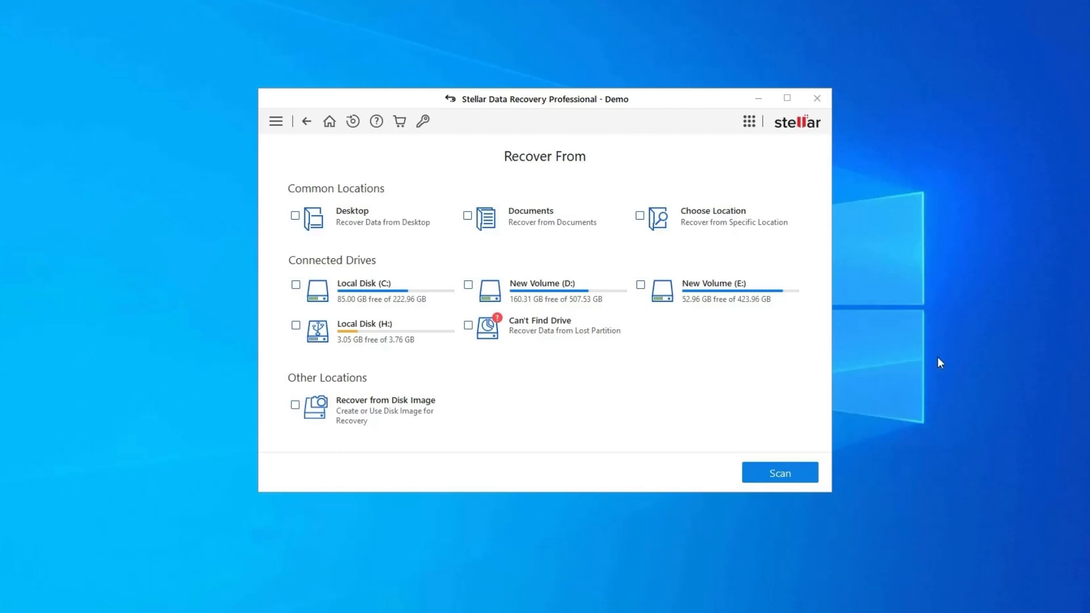
pyautogui.moveTo(932, 363)
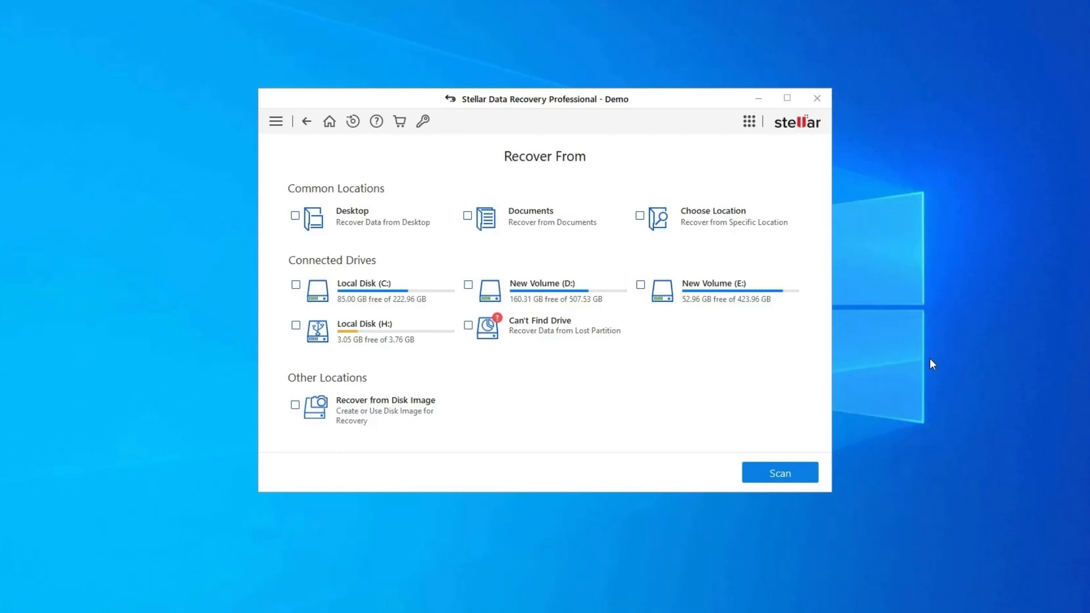
pyautogui.click(295, 325)
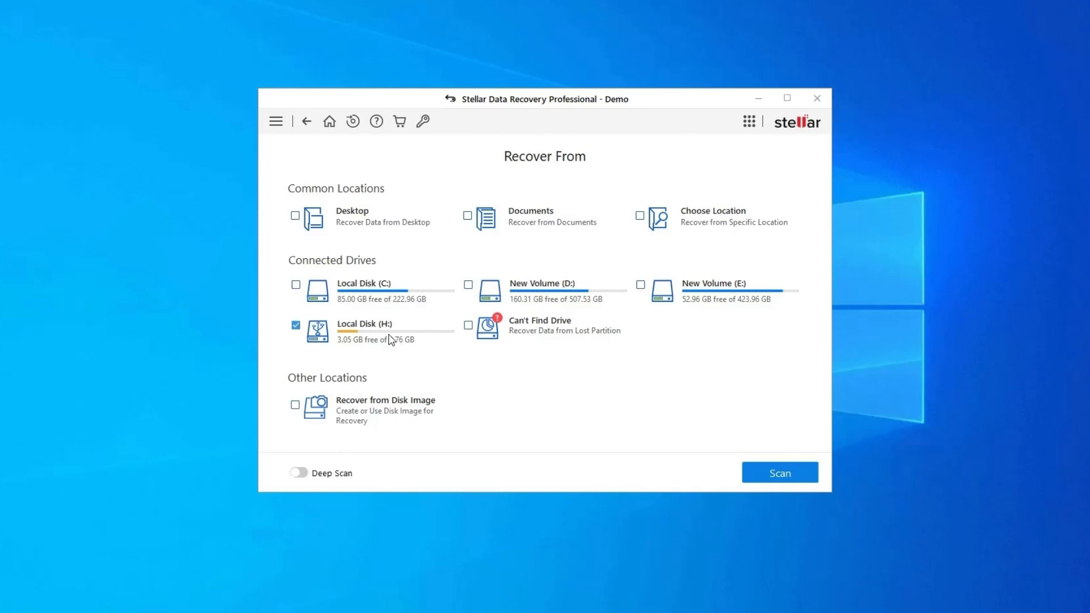
pyautogui.moveTo(392, 340)
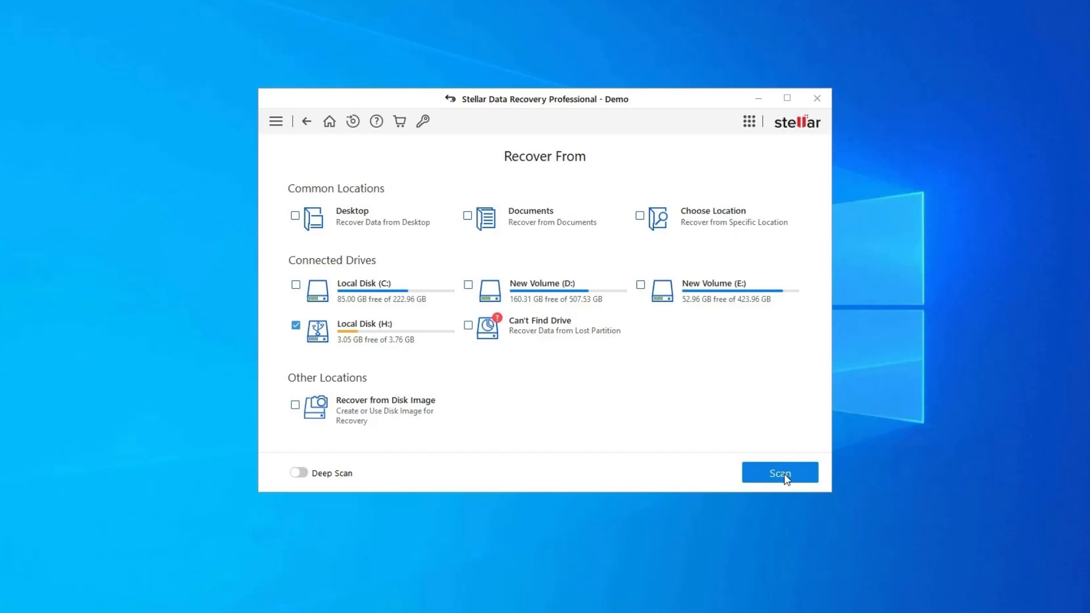
pyautogui.click(780, 472)
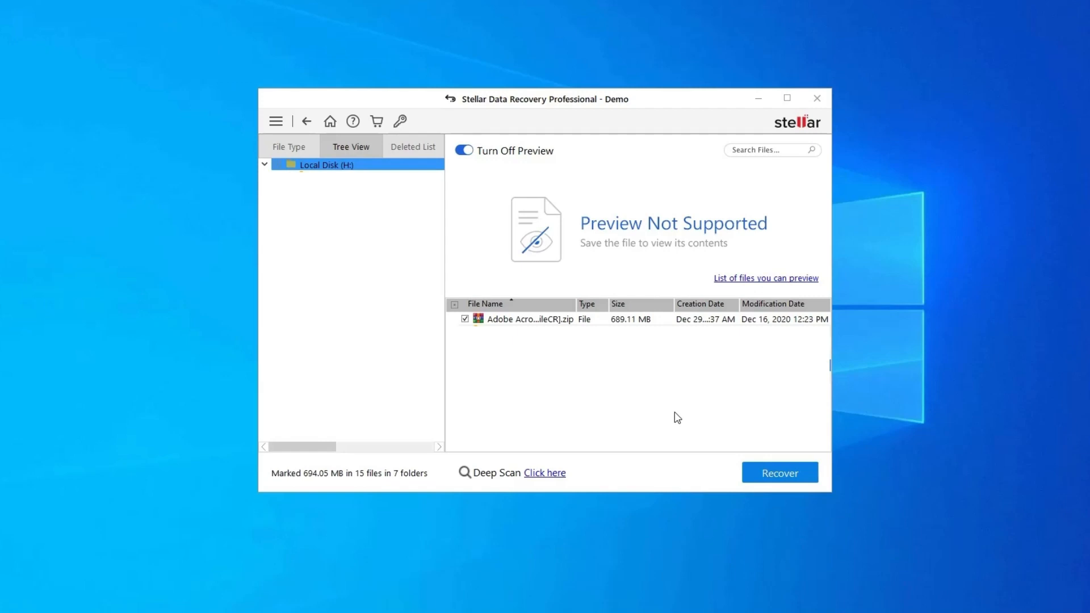
# - Uncheck and re-check the Adobe zip, leaving 693.84 MB in 14 files marked
pyautogui.click(465, 319)
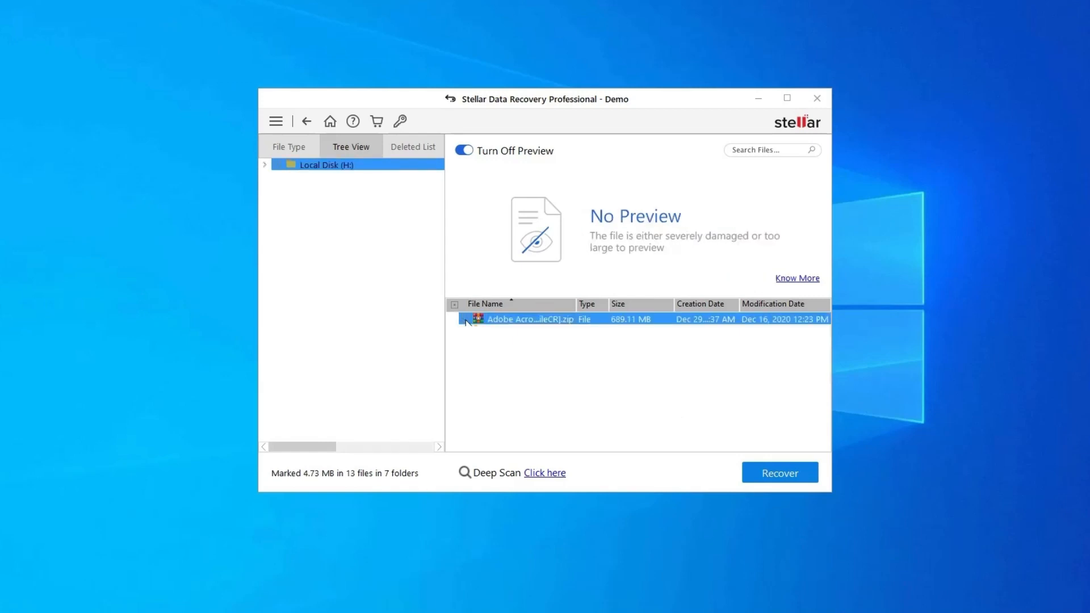
pyautogui.click(464, 319)
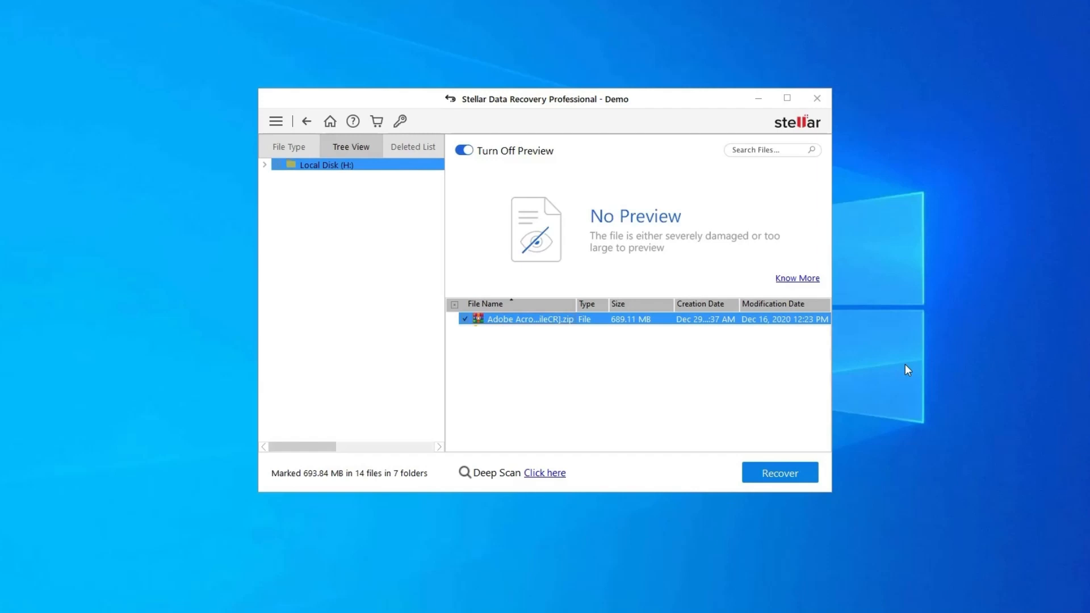